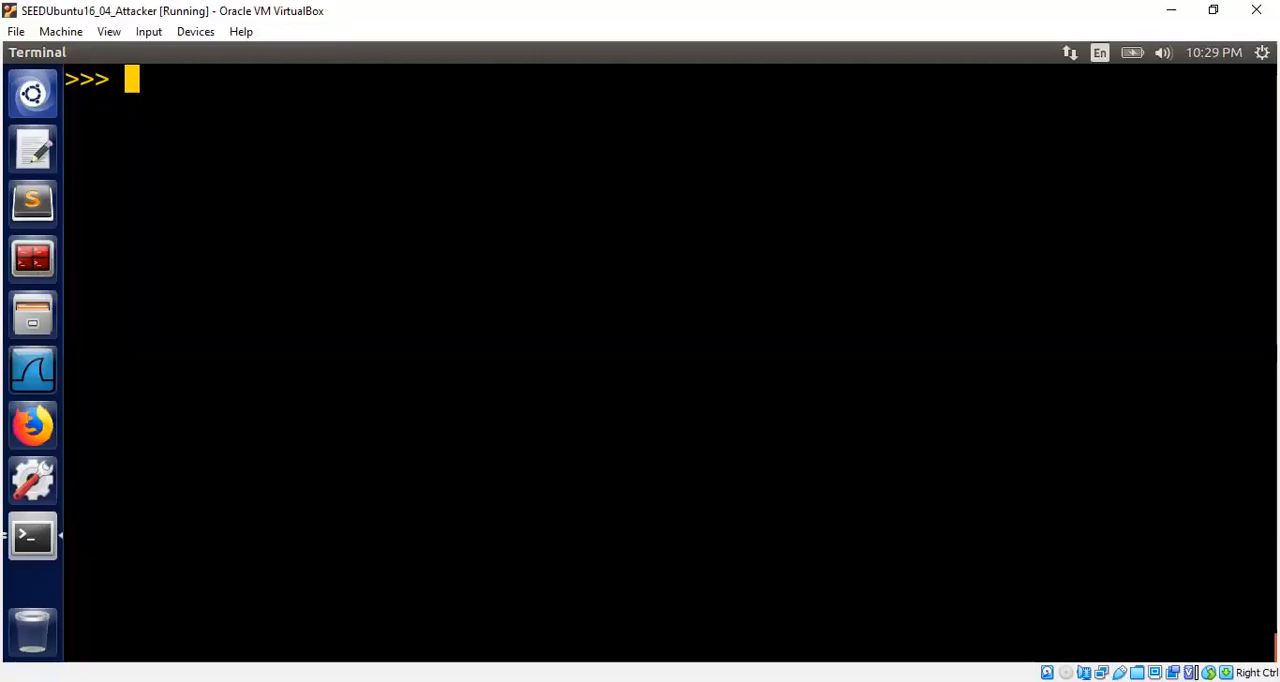
# - Generate a 512-bit ElGamal key with p, q, g, h, x = genKey(512)
pyautogui.write('p,')
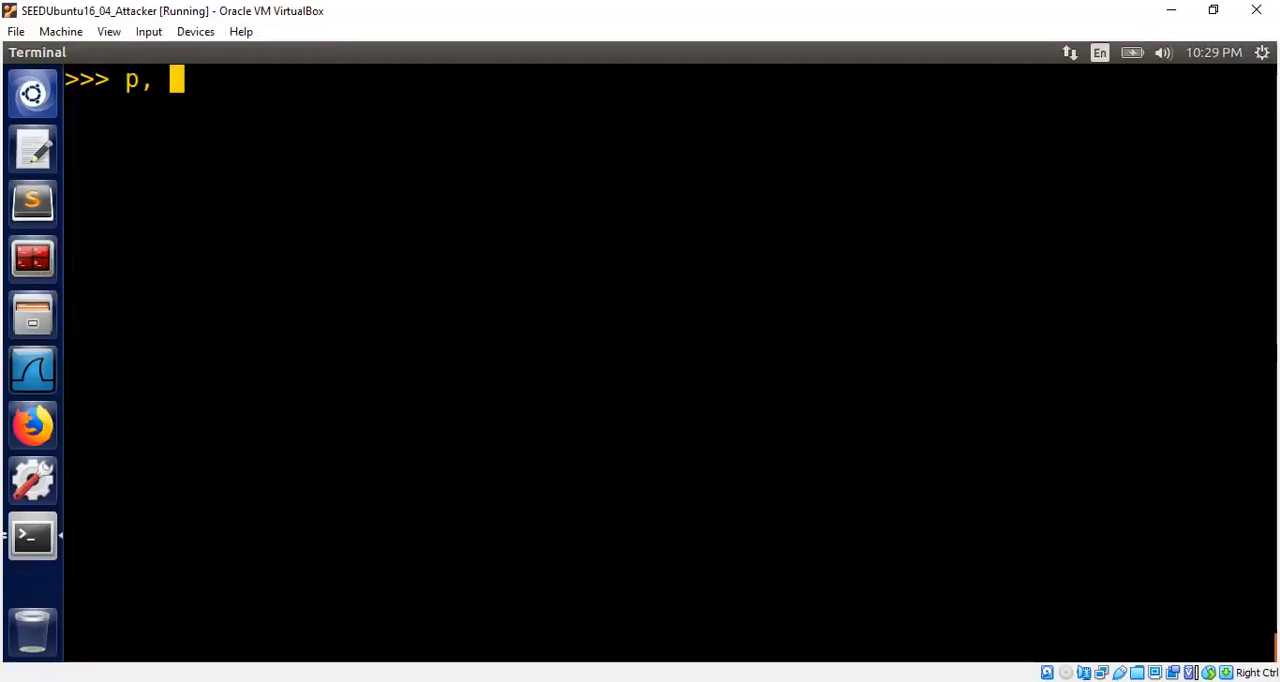
pyautogui.write('q, g, h')
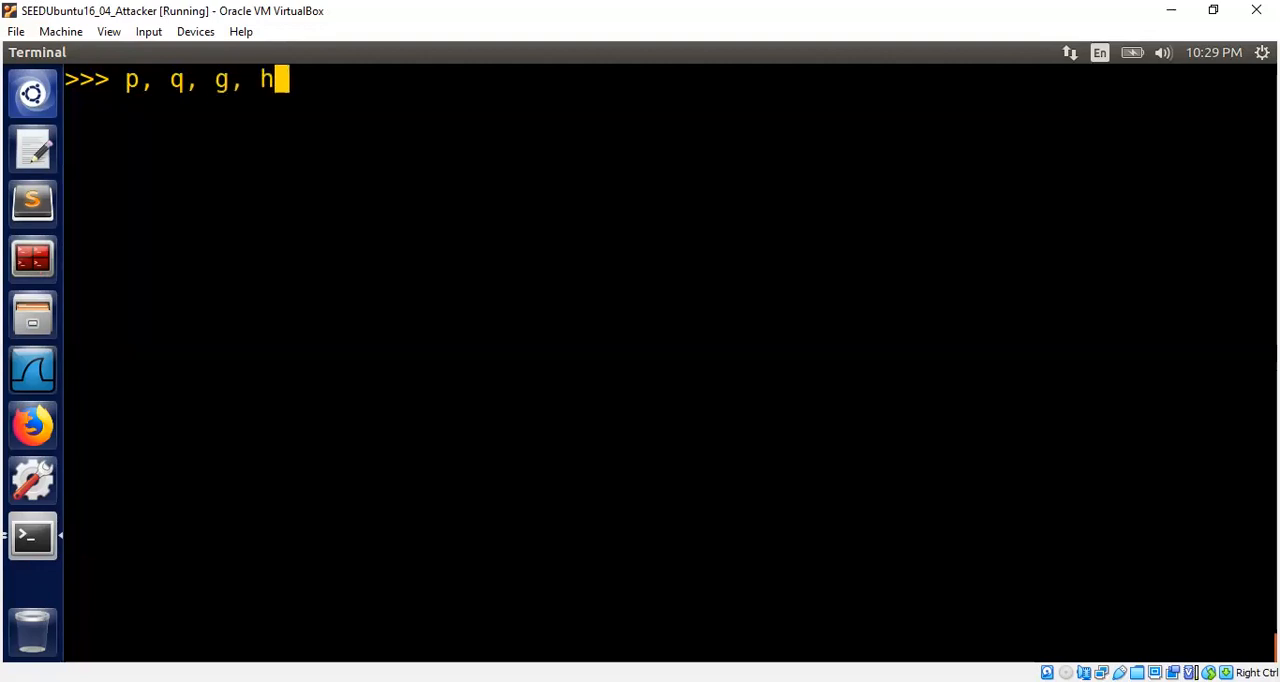
pyautogui.write(',')
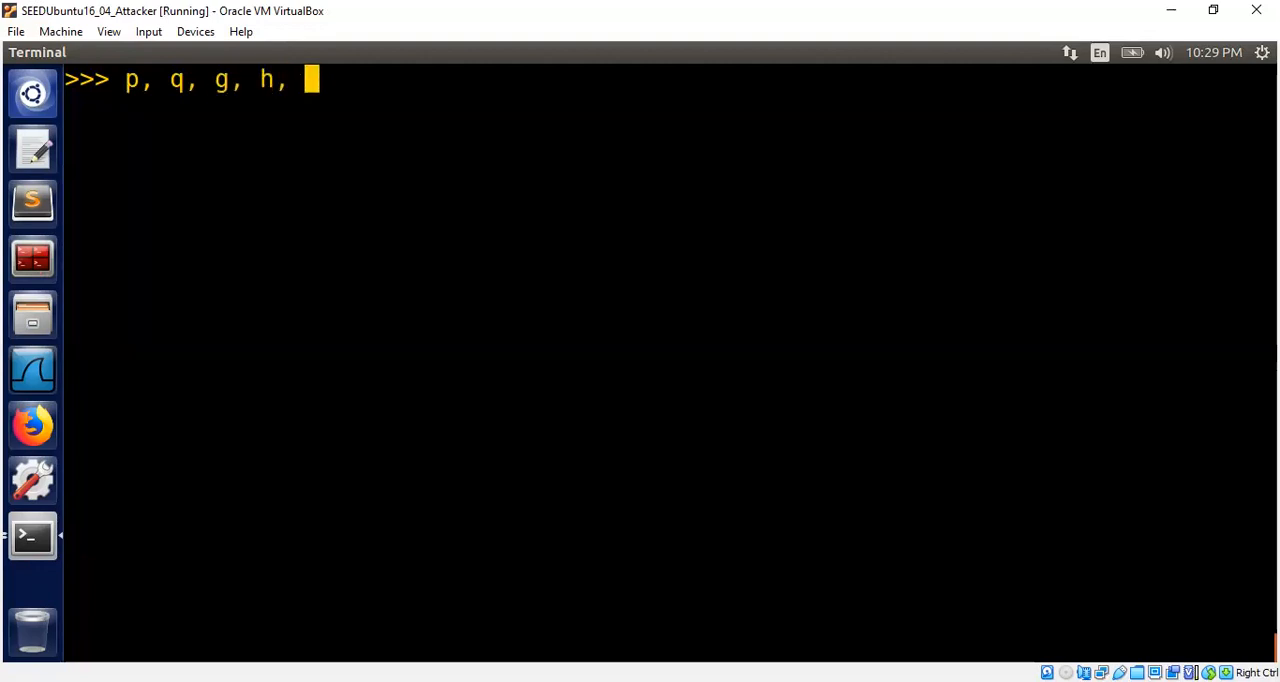
pyautogui.write('x = genKe')
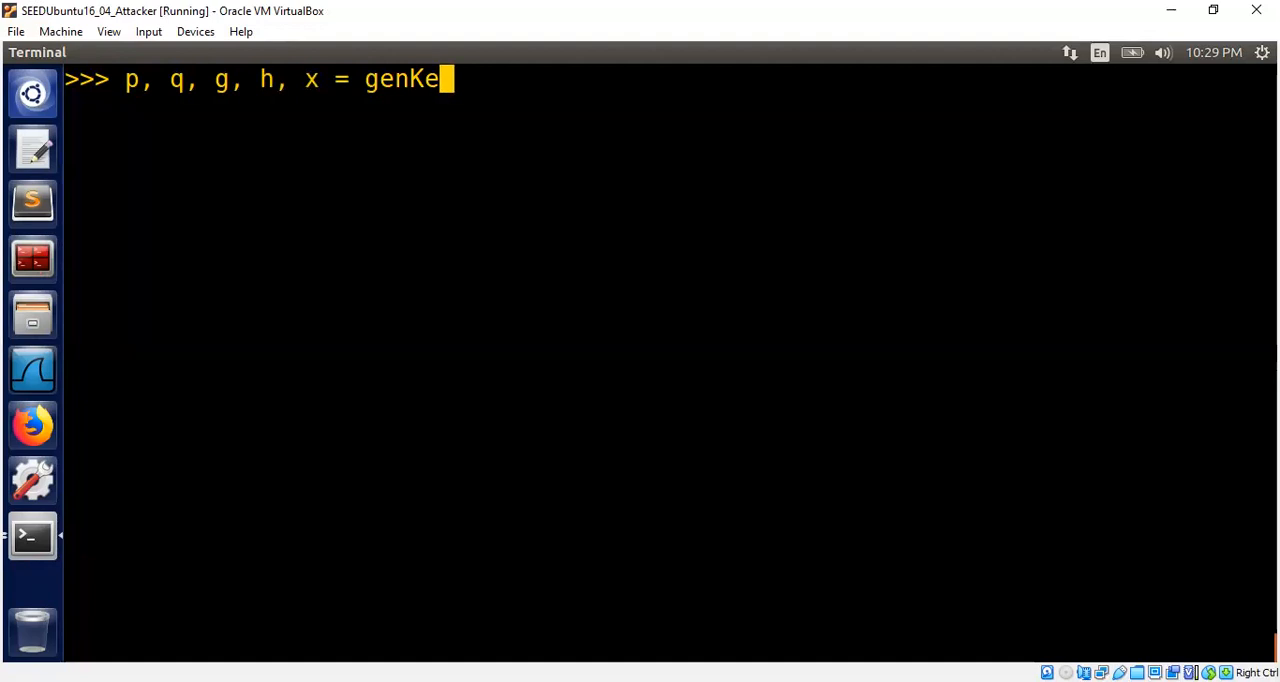
pyautogui.write('y(512)')
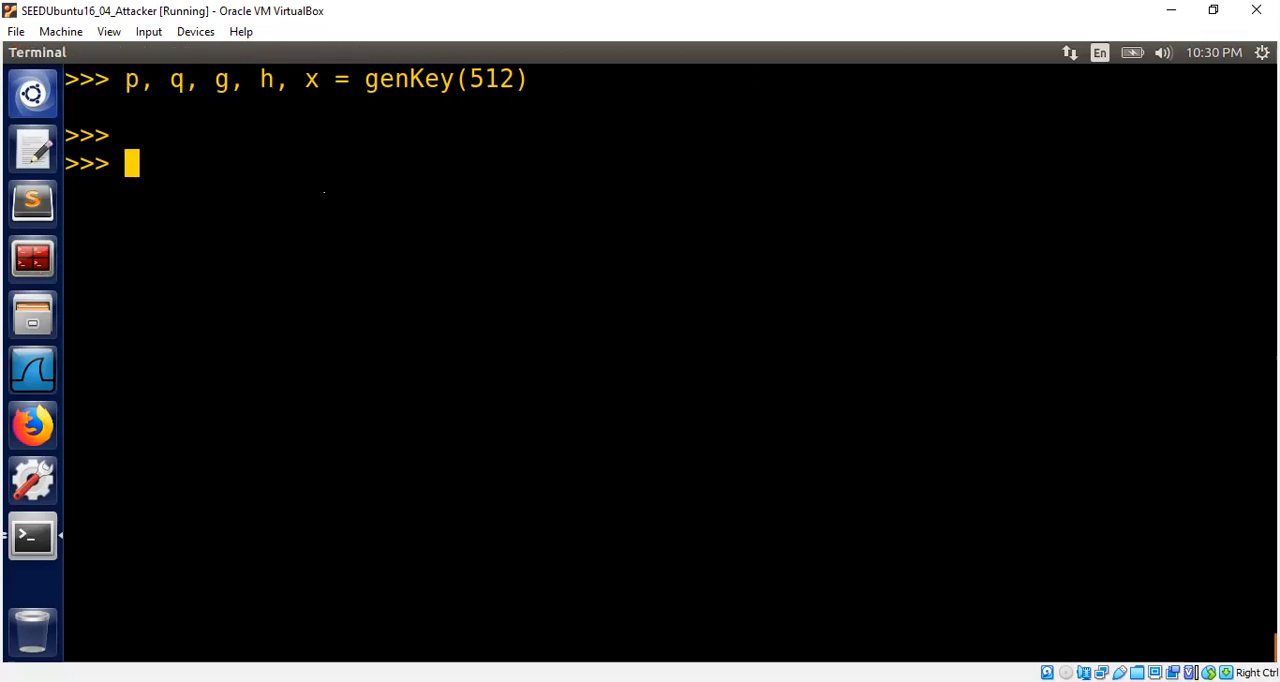
pyautogui.moveTo(268, 166)
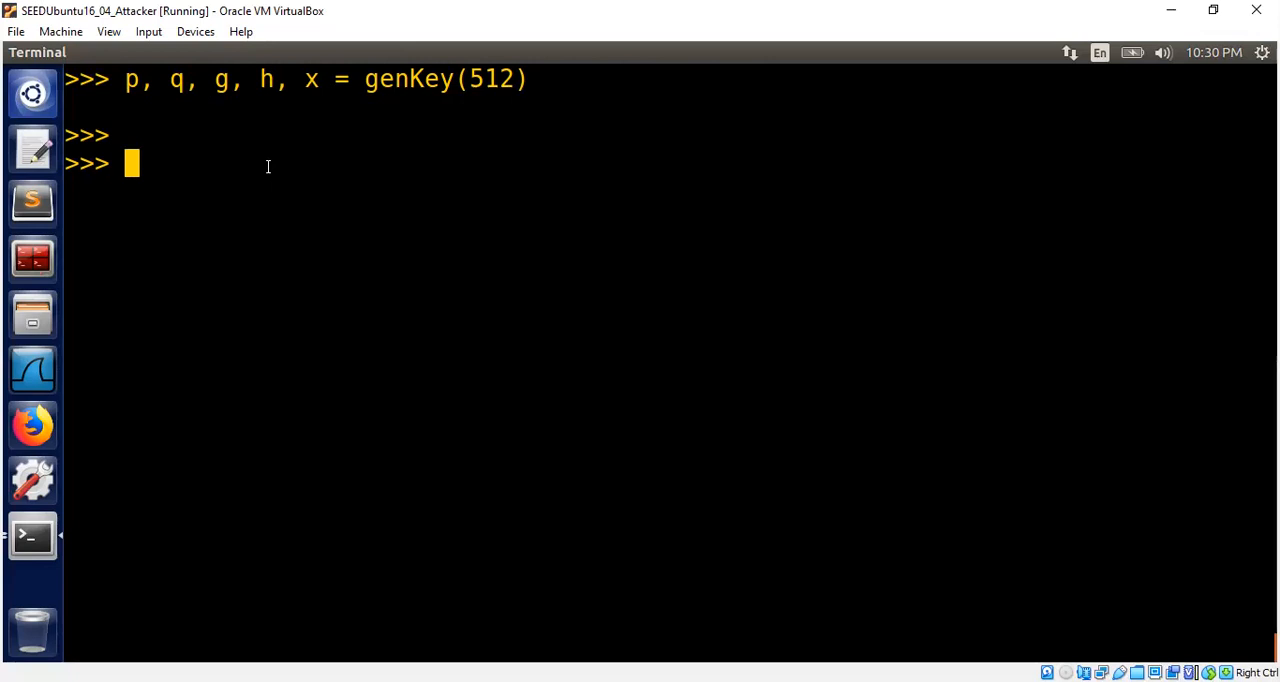
# - Create m = randBits(512) and check isQR(m, p), which returns True
pyautogui.write('m =')
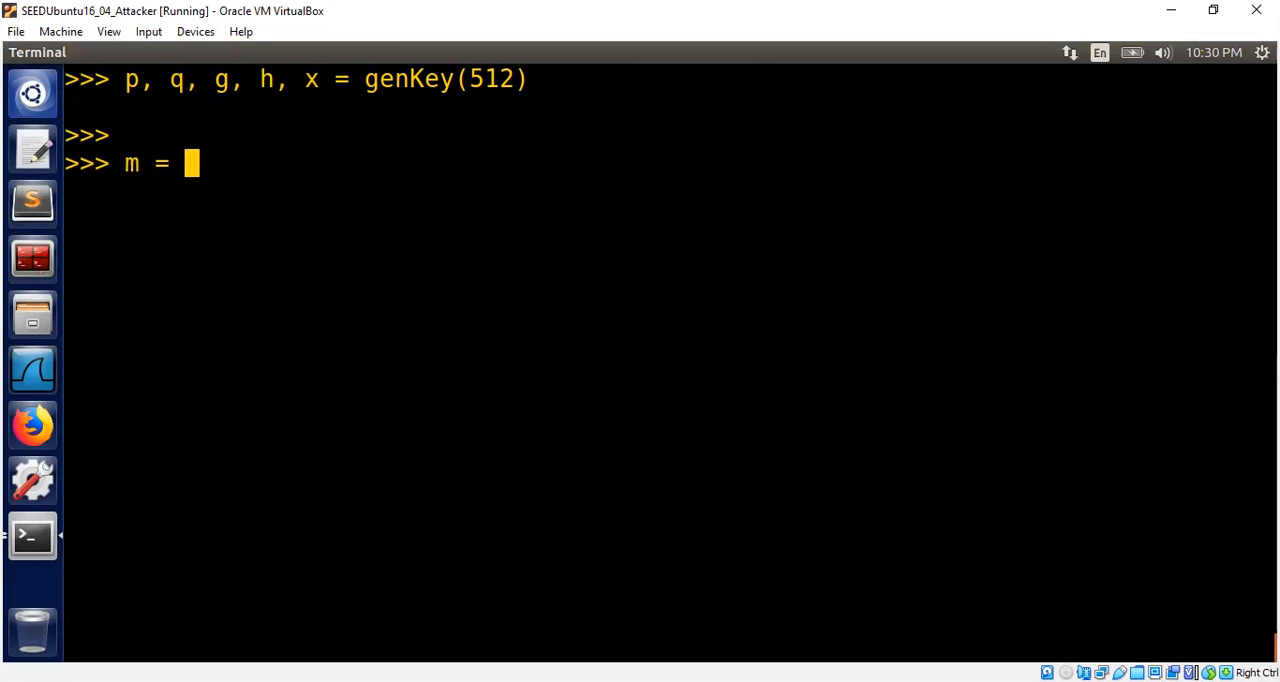
pyautogui.write('randBits(512')
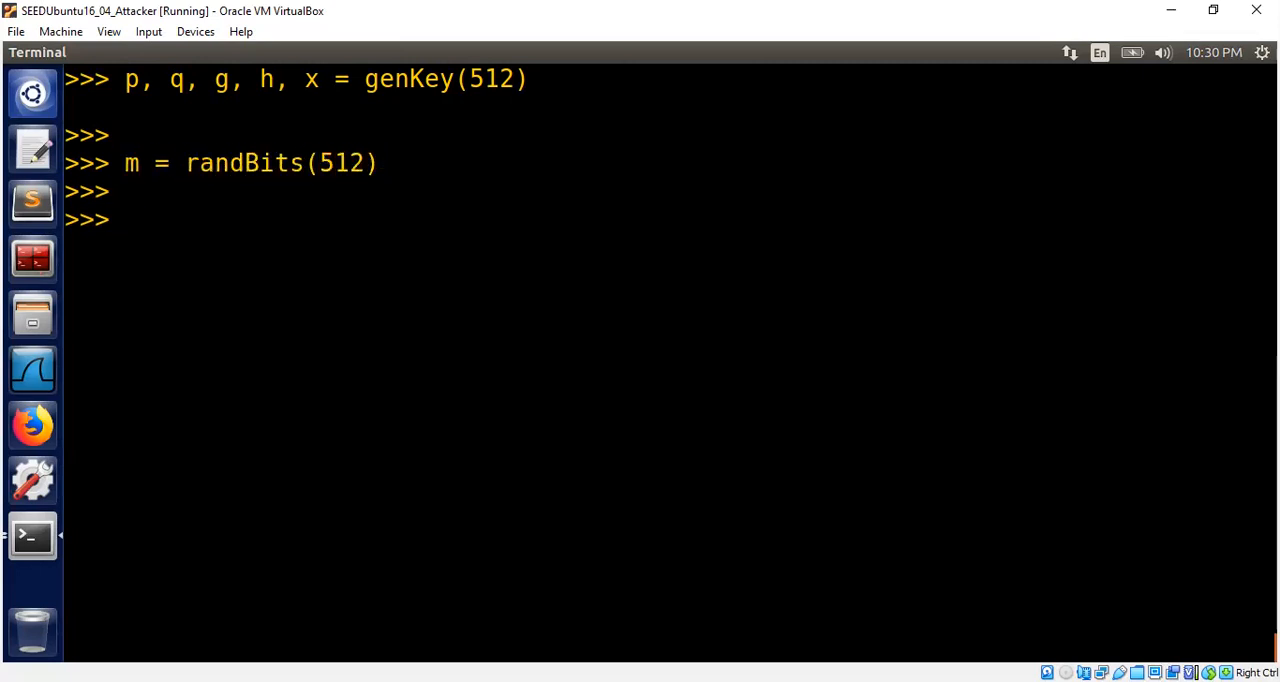
pyautogui.write('isQR(m, p')
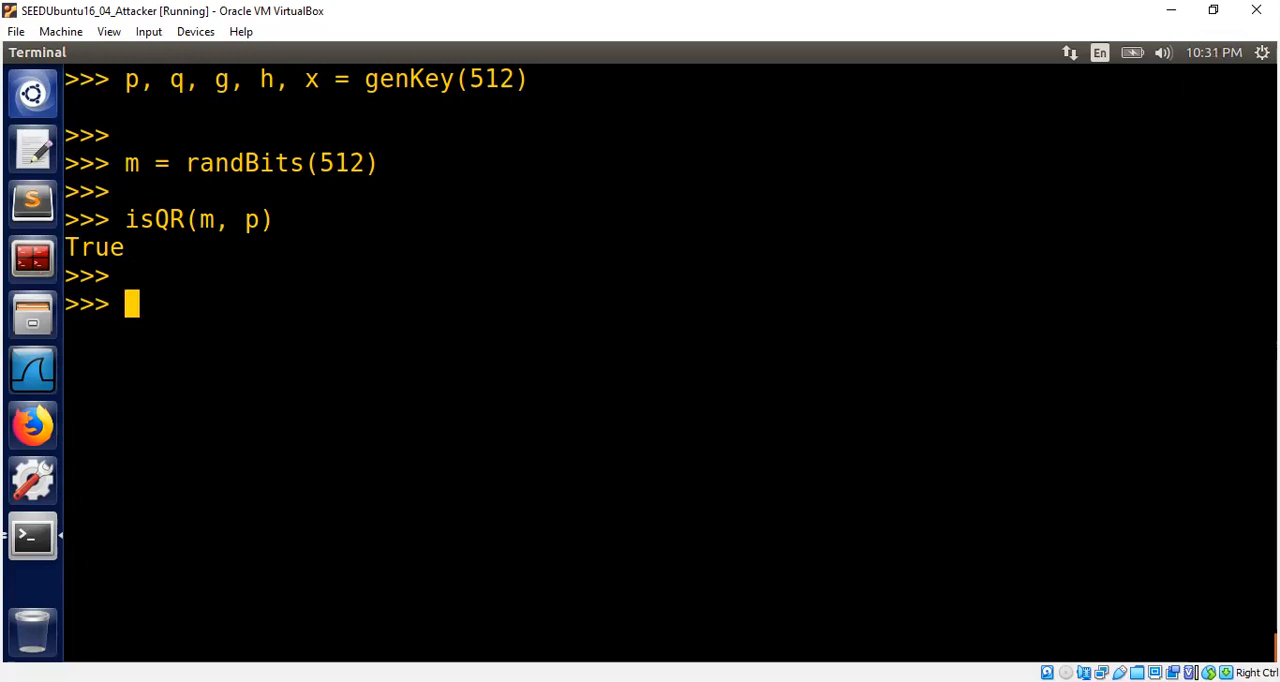
# - Encrypt m into the ciphertext pair with c1, c2 = enc(p, g, h, m)
pyautogui.write('enc(')
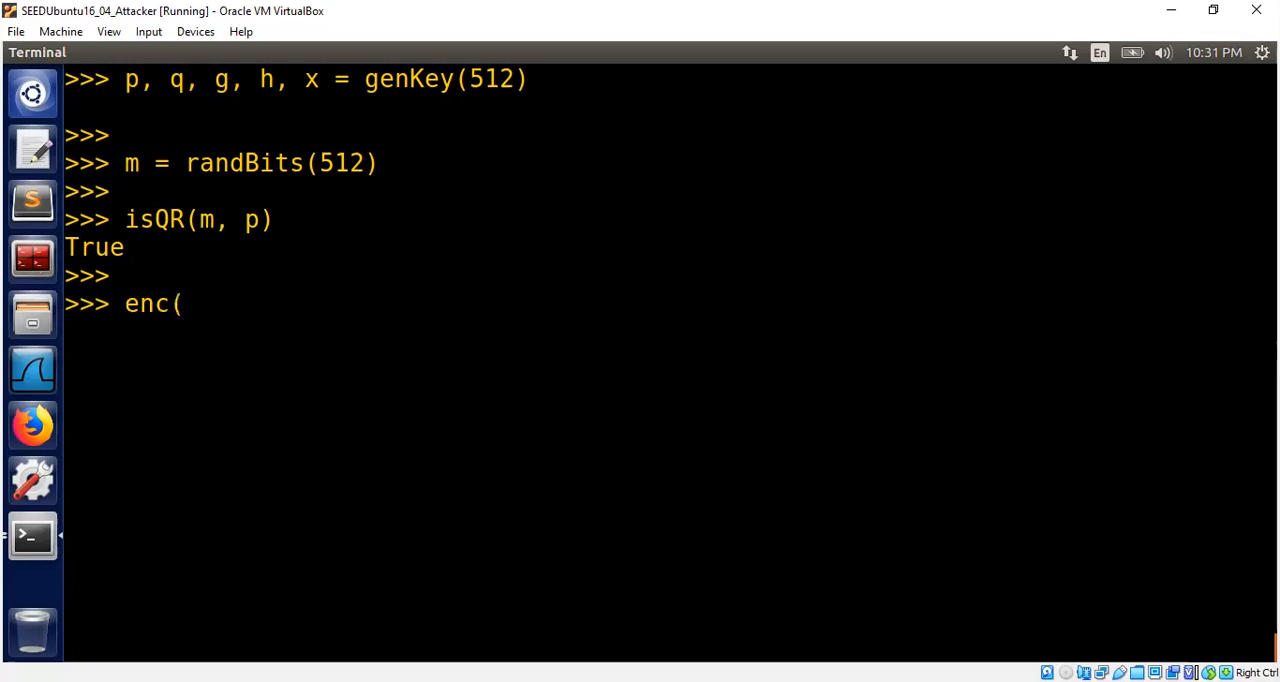
pyautogui.write('p,')
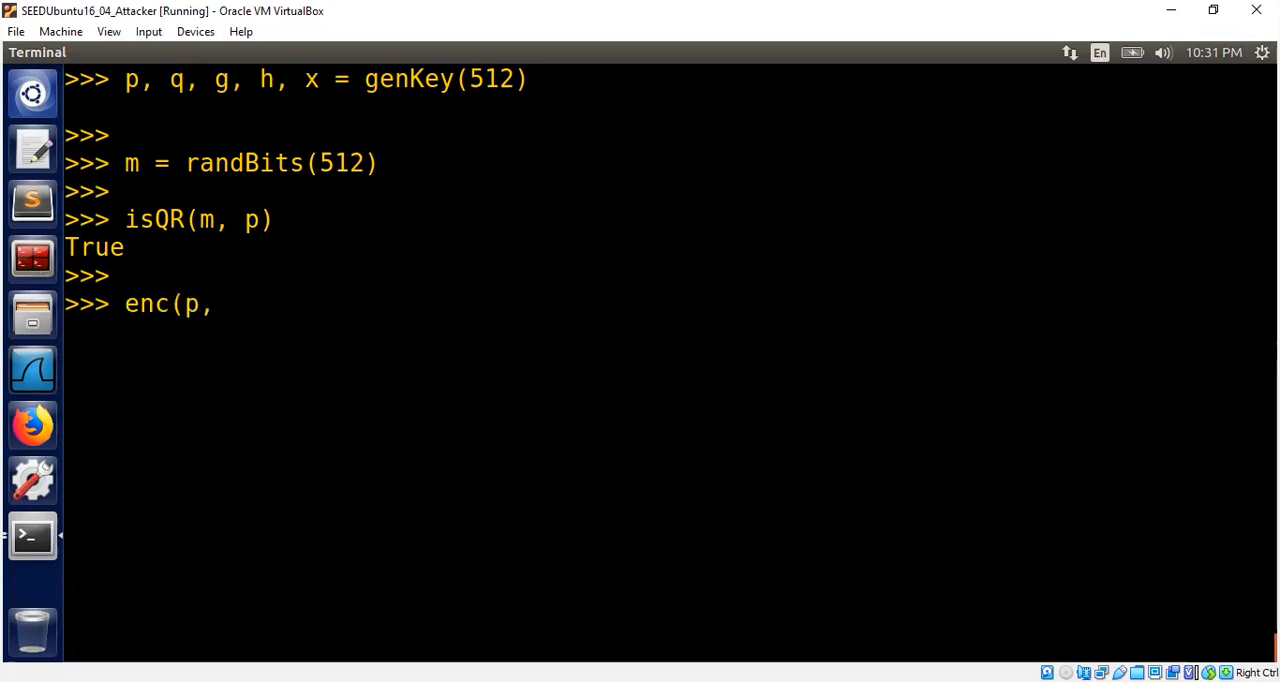
pyautogui.write('g,')
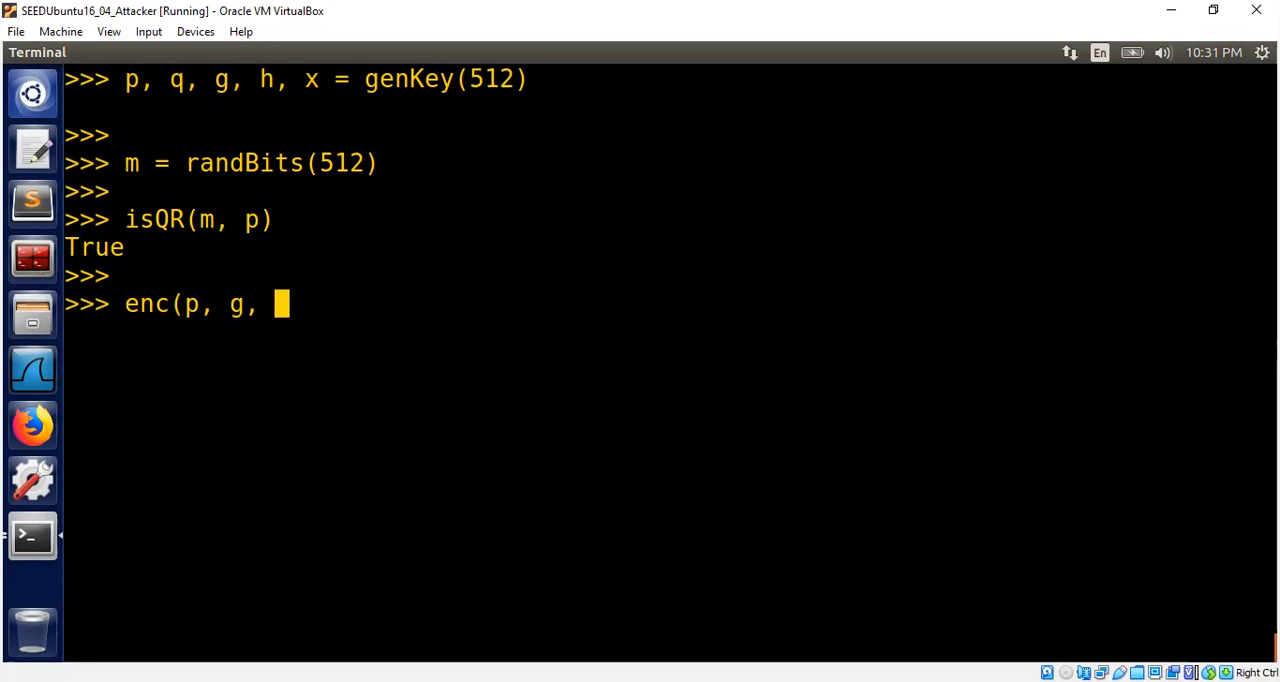
pyautogui.write('h,')
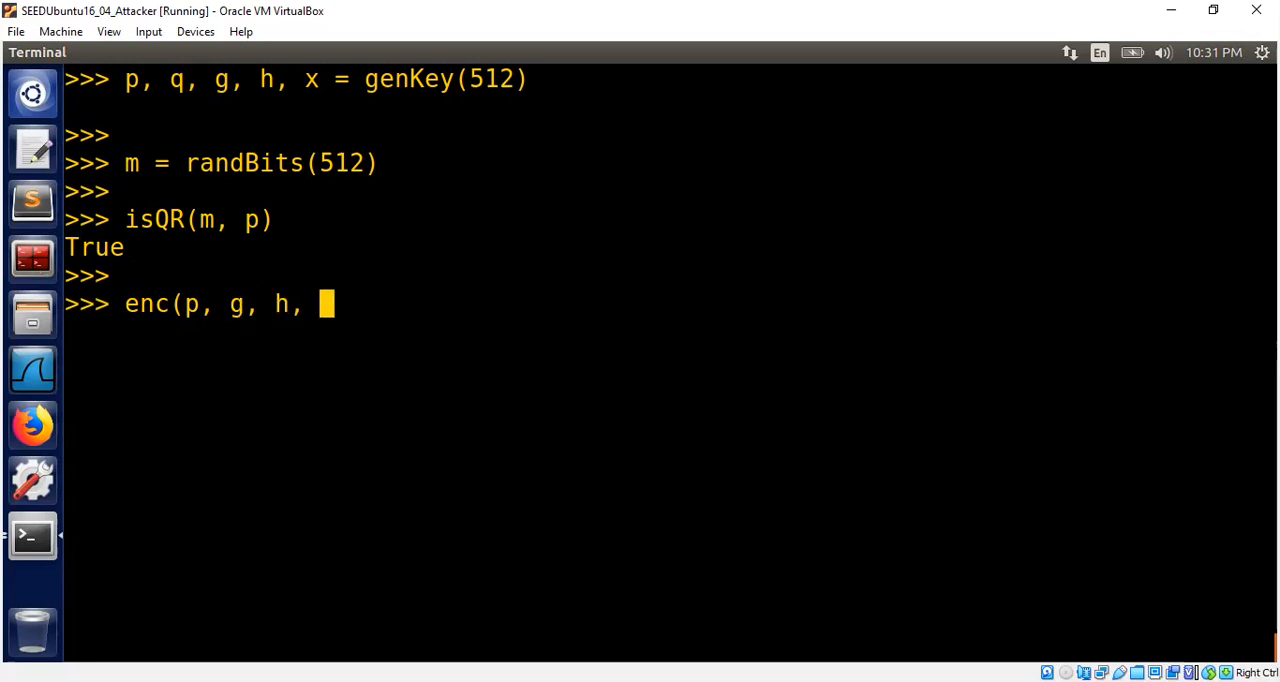
pyautogui.write('m)')
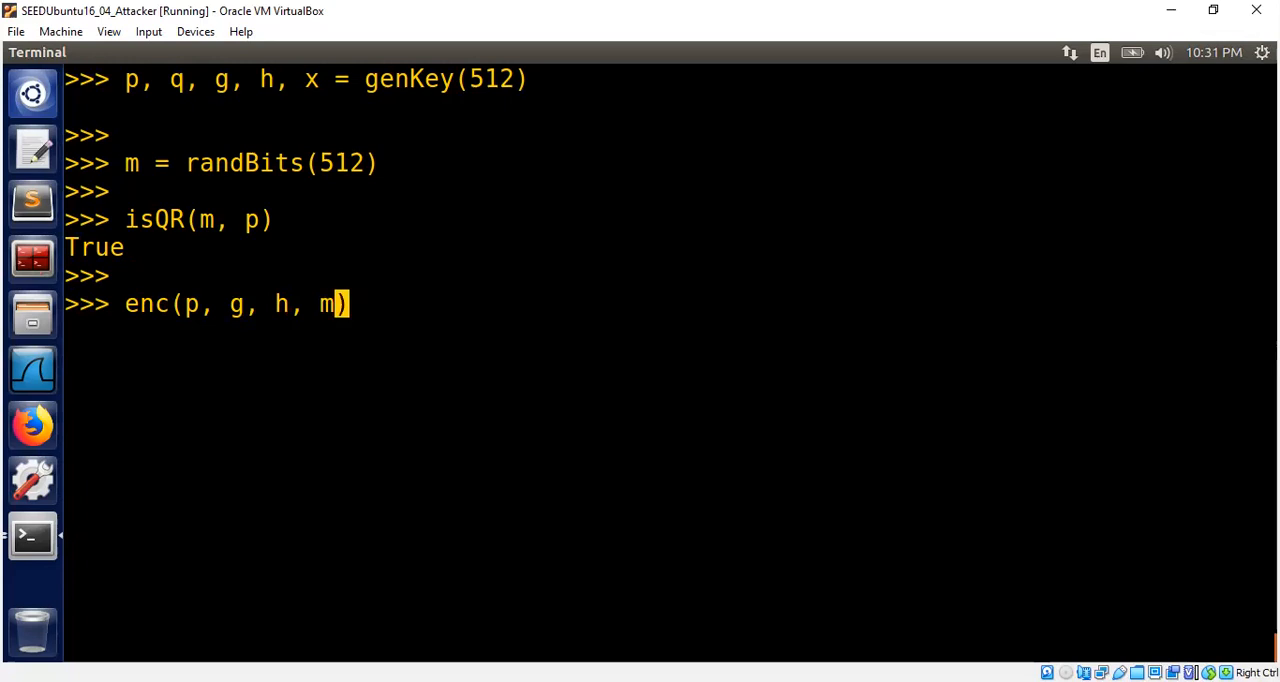
pyautogui.write('c1, c')
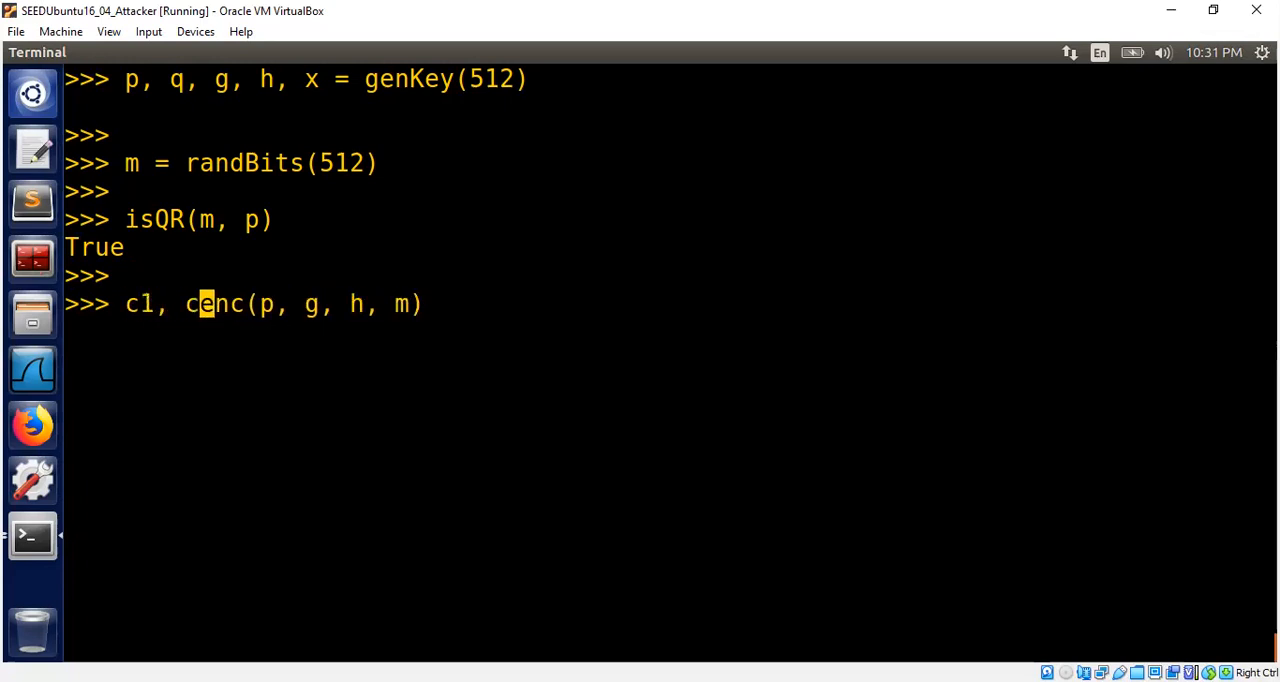
pyautogui.press('Return')
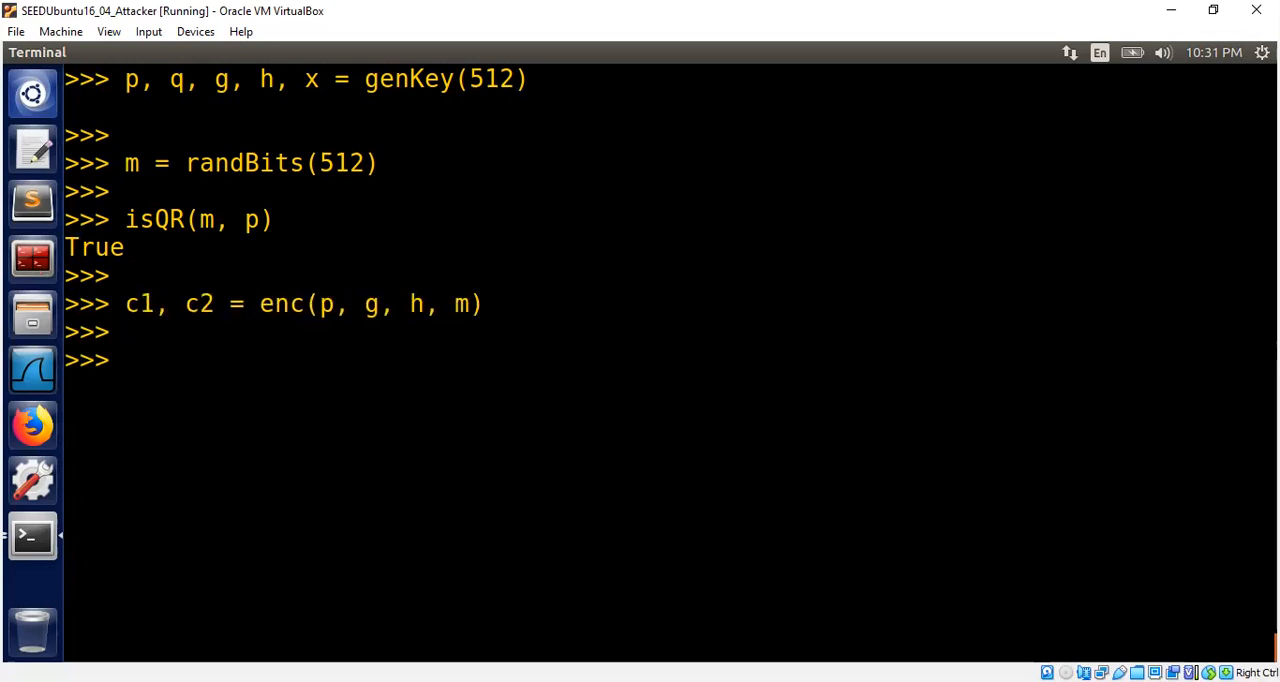
# - Decrypt with dec(p, g, x, c1, c2) and print m to confirm the outputs match
pyautogui.write('dec(')
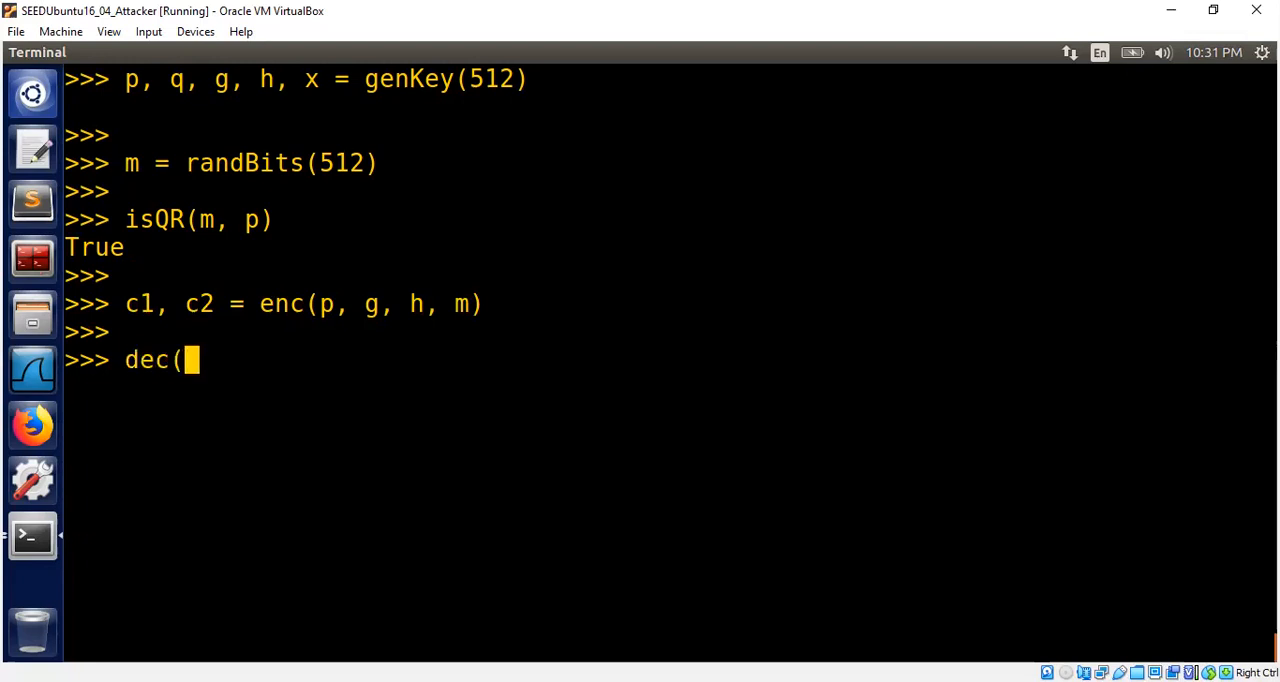
pyautogui.write('p, g,')
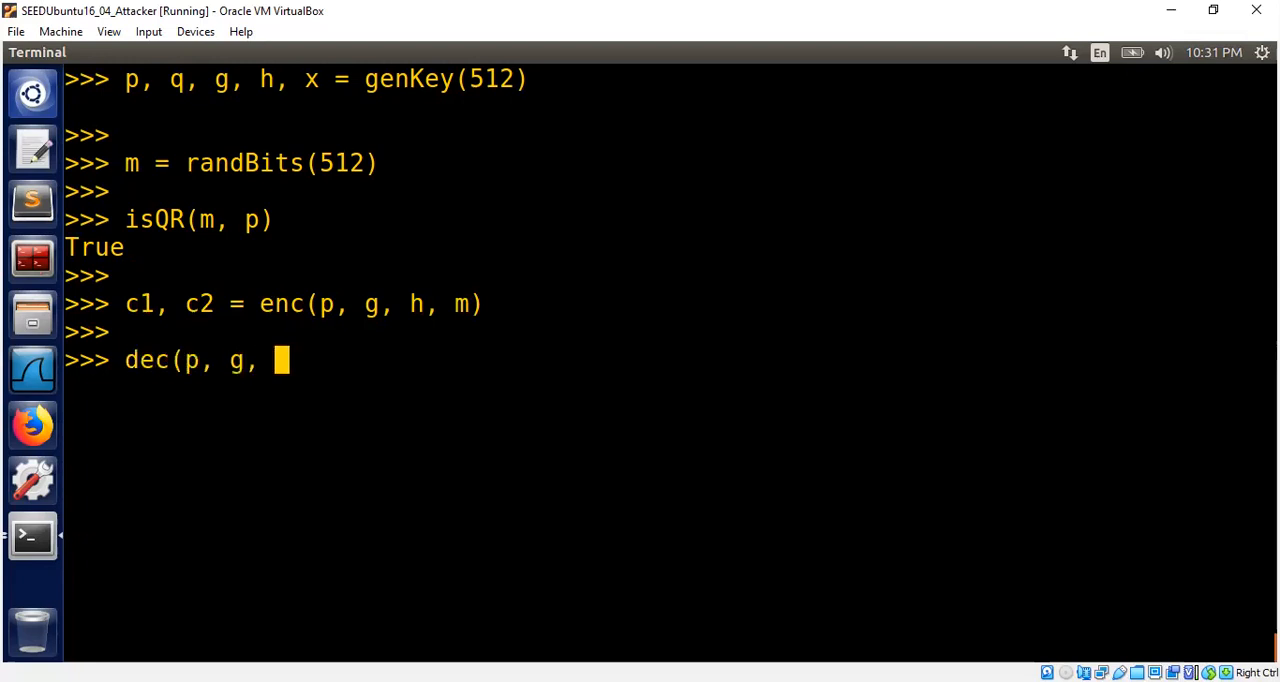
pyautogui.write('x,')
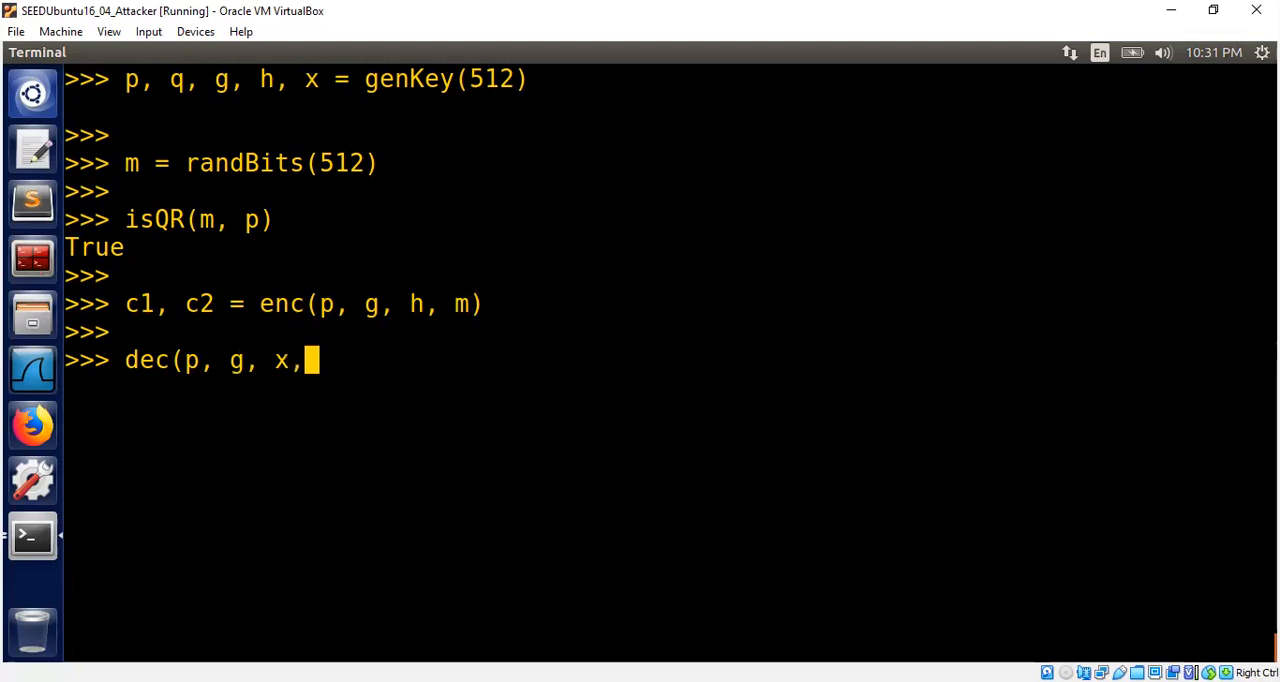
pyautogui.write('c1,')
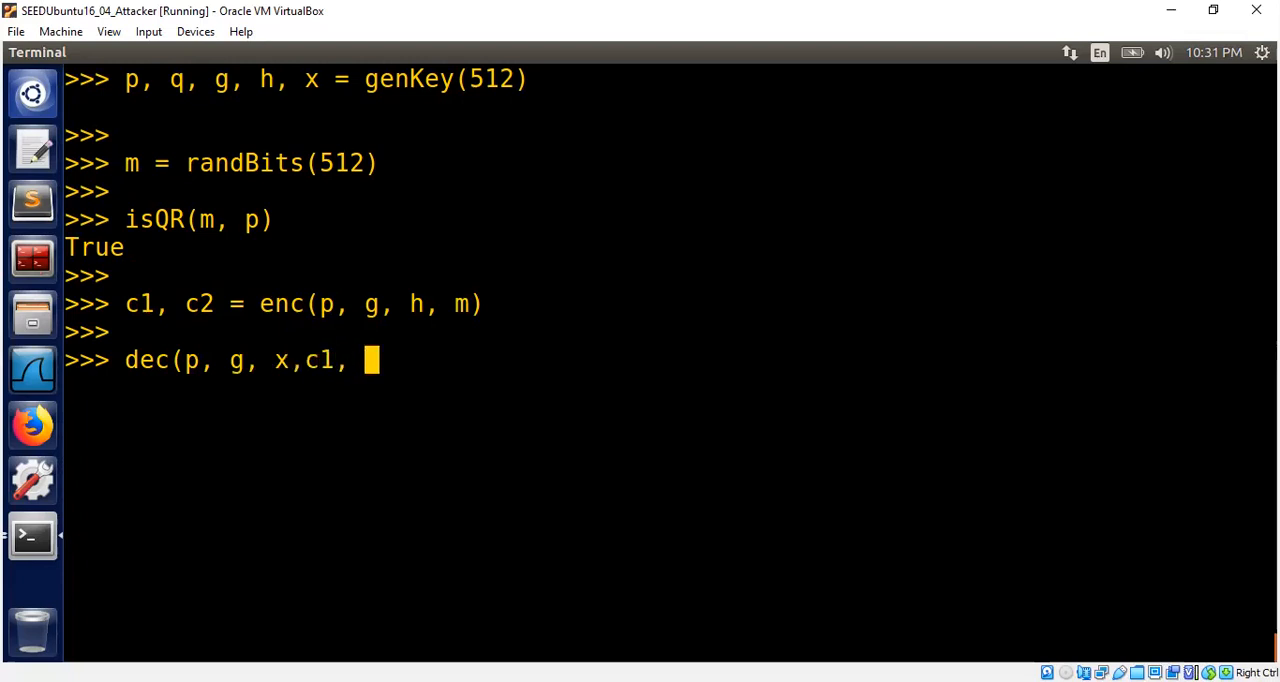
pyautogui.write('c2')
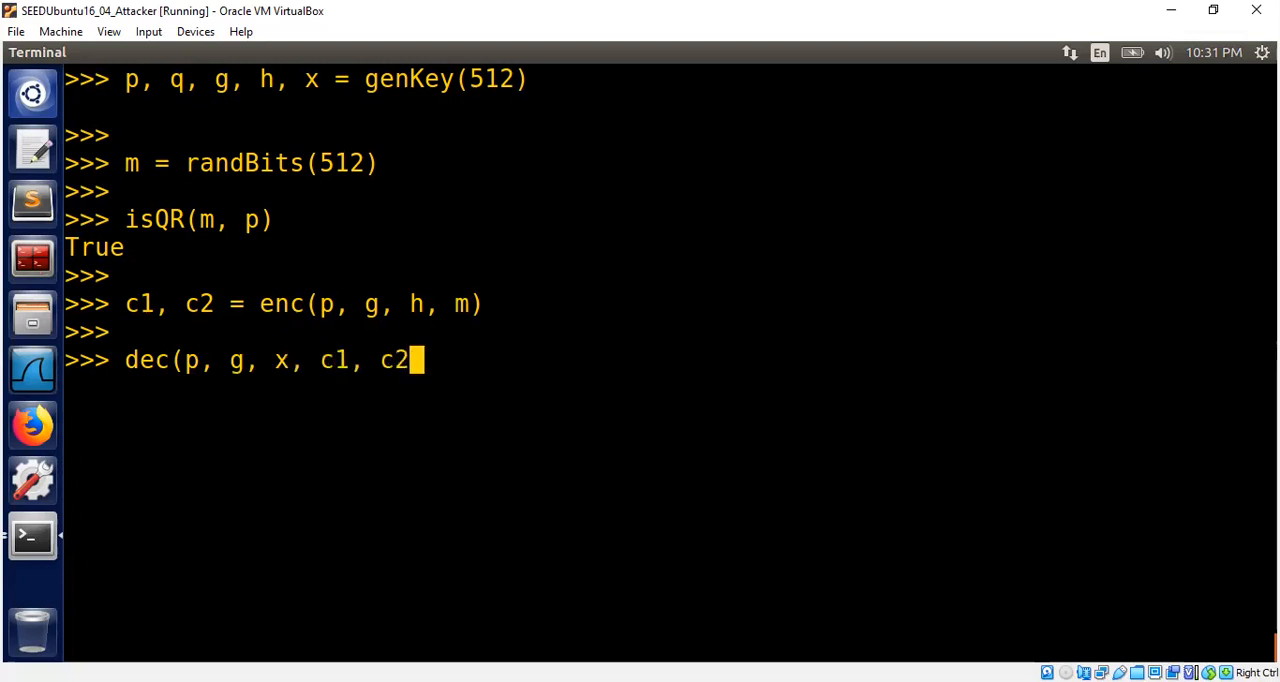
pyautogui.press('Return')
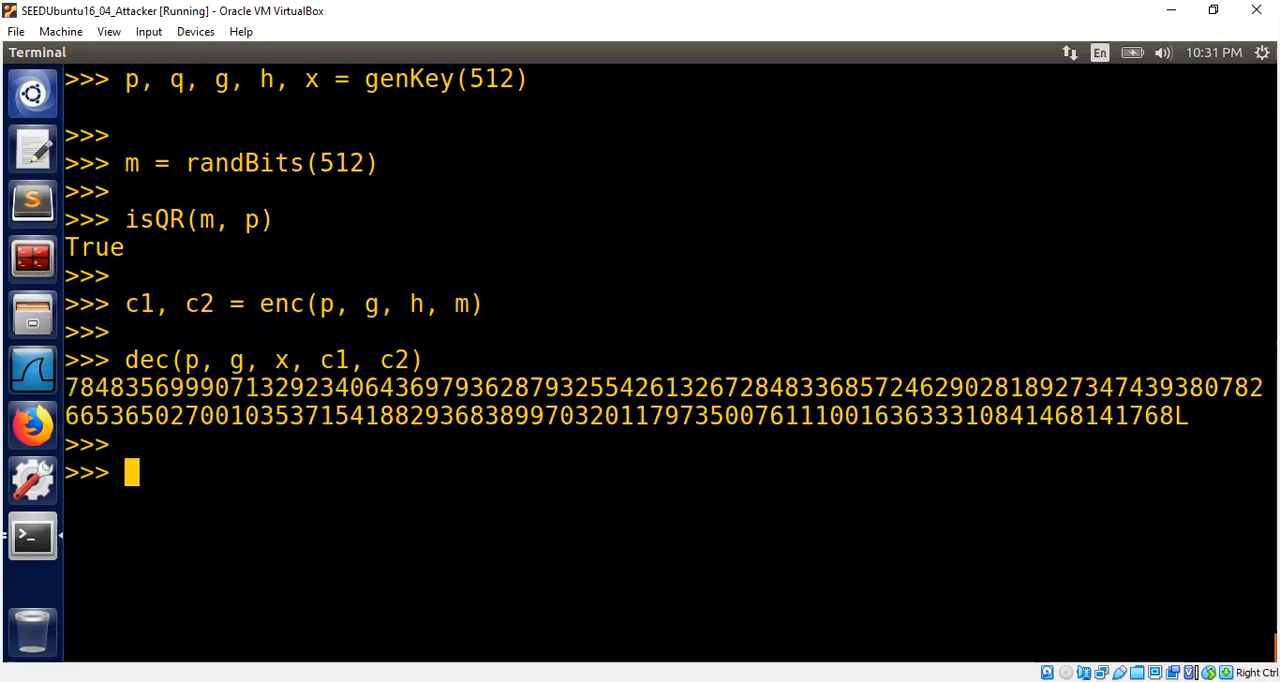
pyautogui.write('prin')
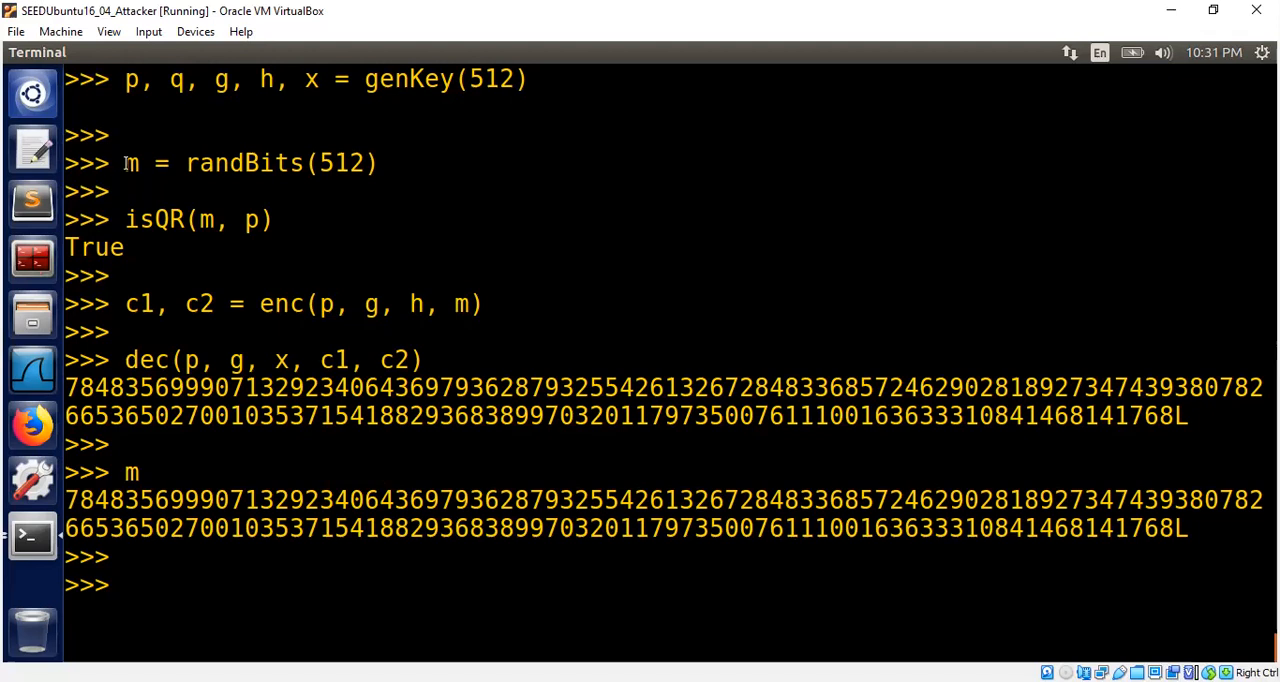
pyautogui.doubleClick(136, 304)
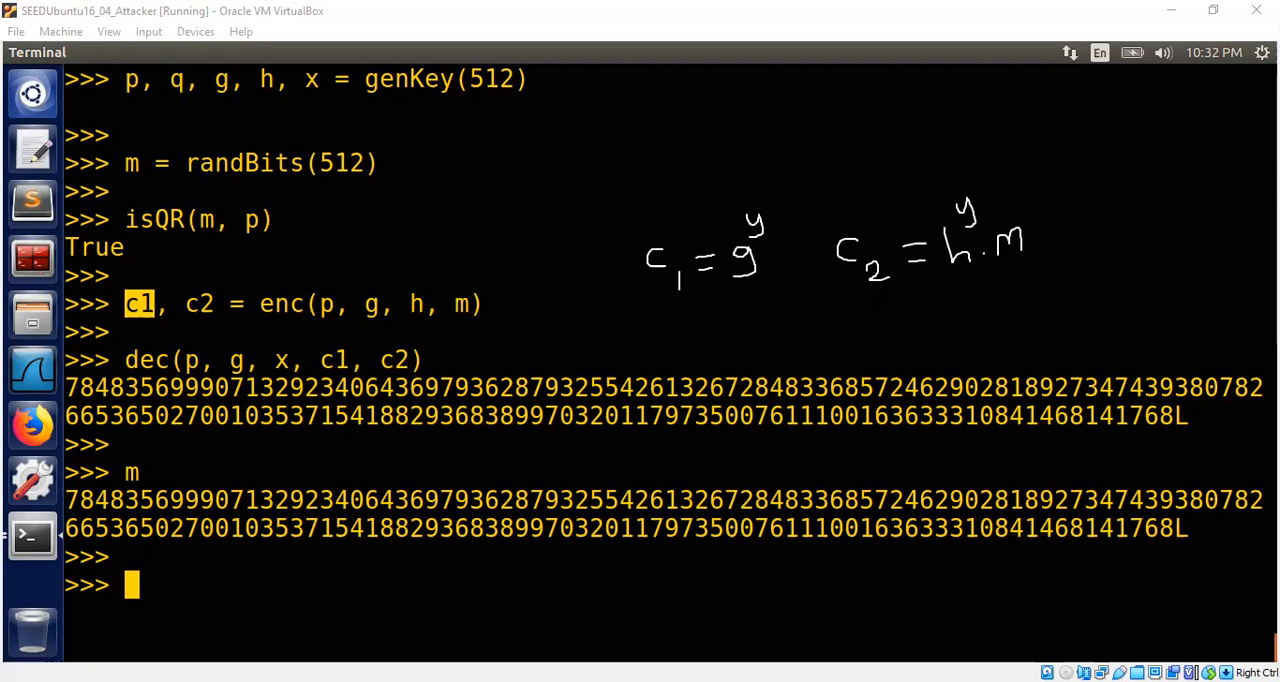
# - Tamper with the ciphertext by setting c2 = (c2*4) % p
pyautogui.write('c2')
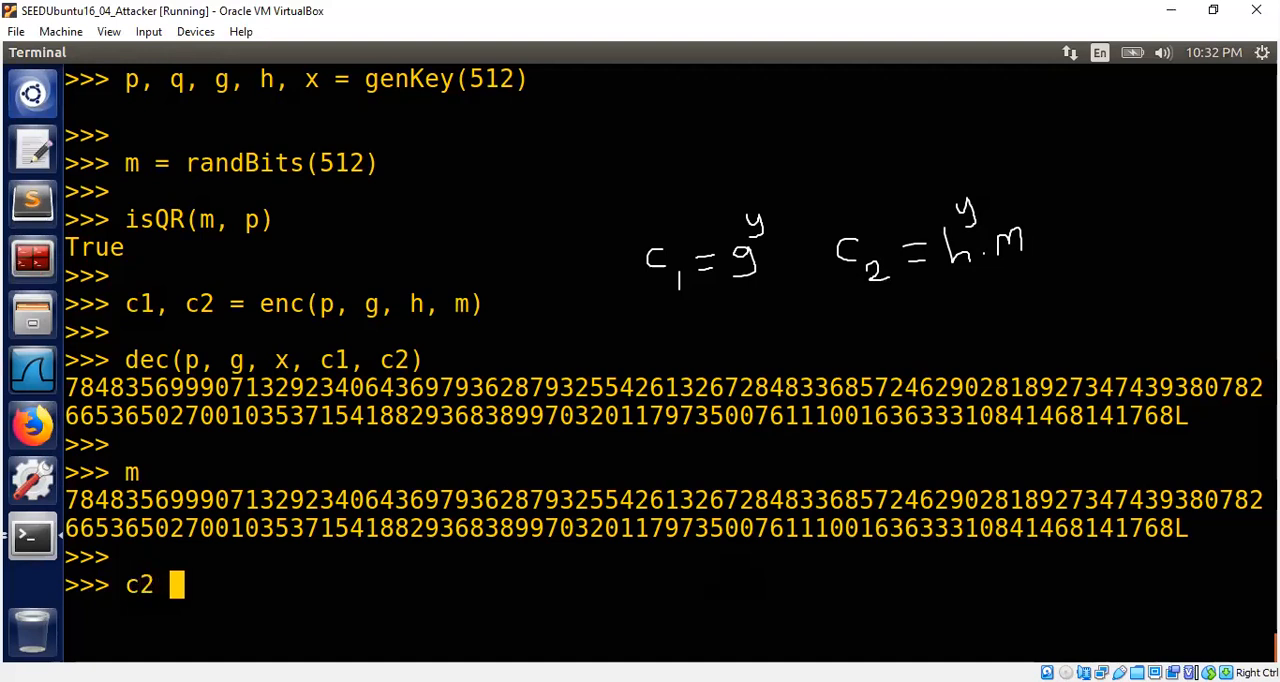
pyautogui.write('= c2*')
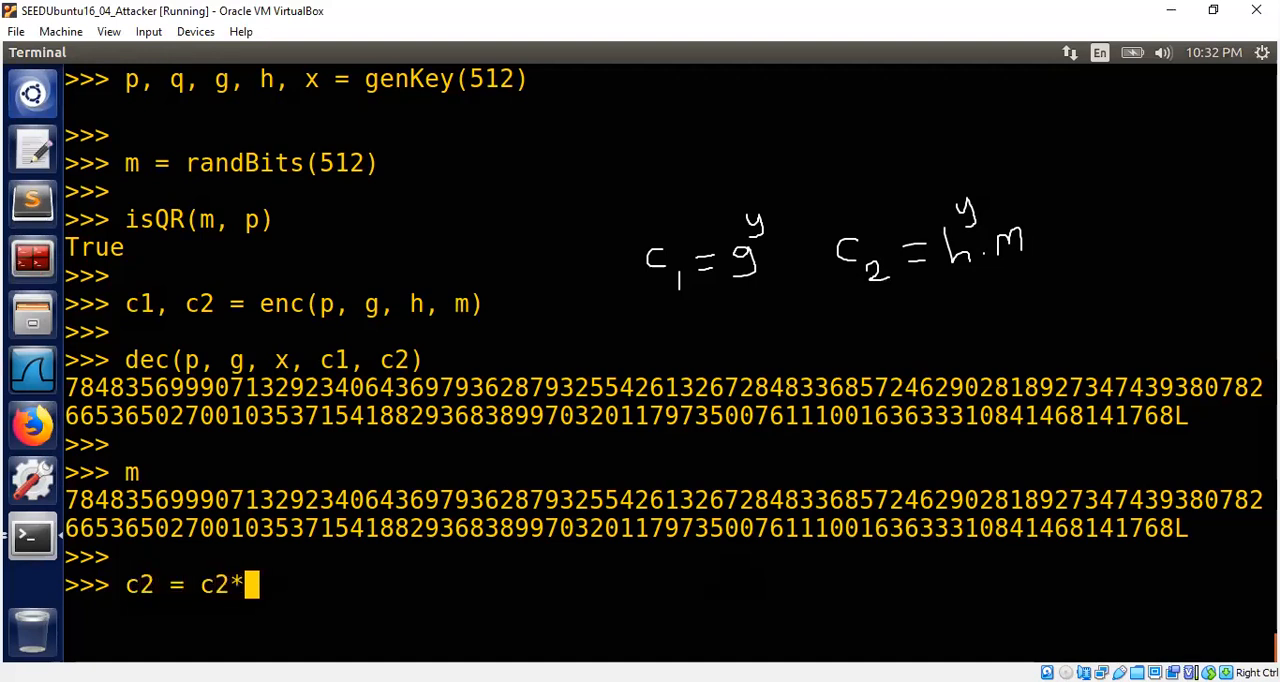
pyautogui.write('4) % p')
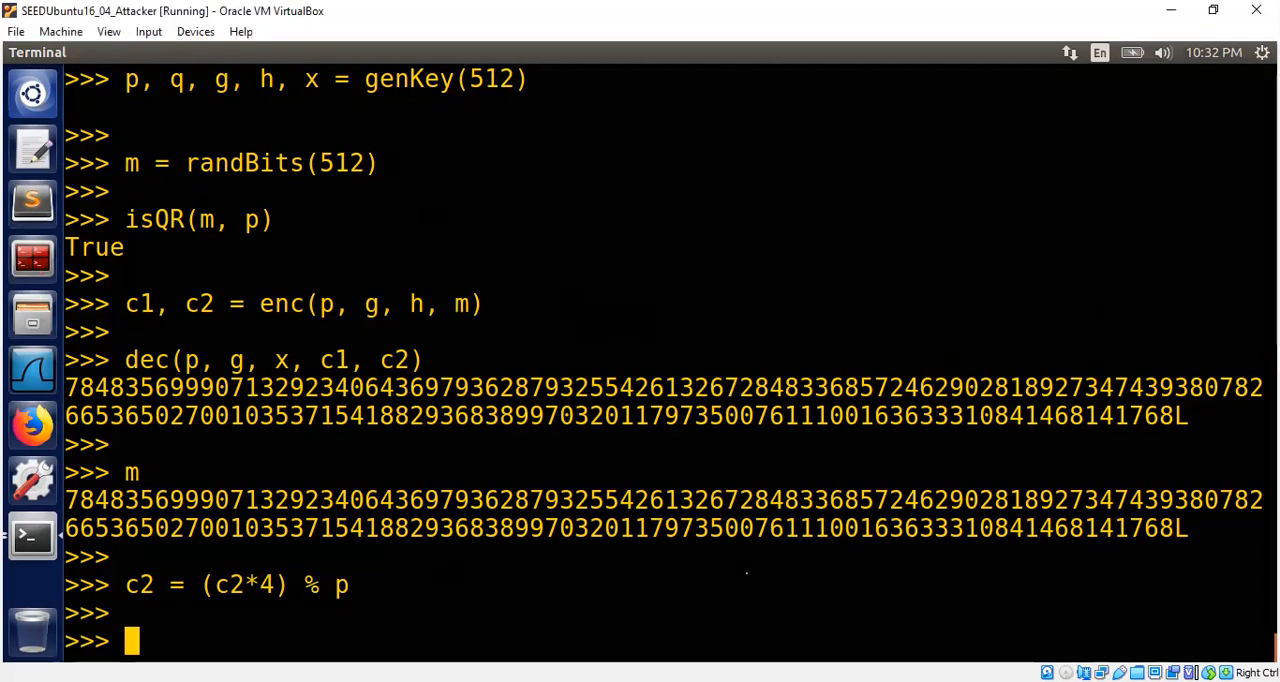
pyautogui.write('dec')
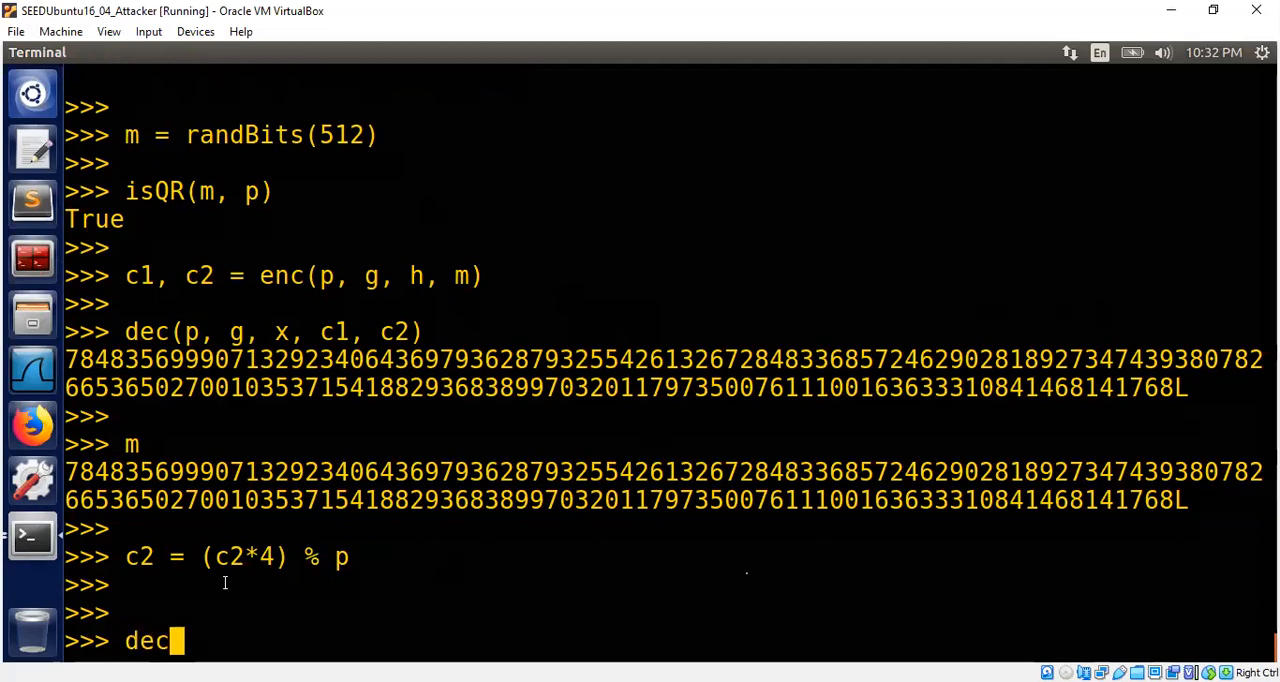
# - Decrypt the tampered c1, c2 with dec(p, g, x, c1, c2) and print 4·m for comparison
pyautogui.write('(p, g, x, c1, c2)')
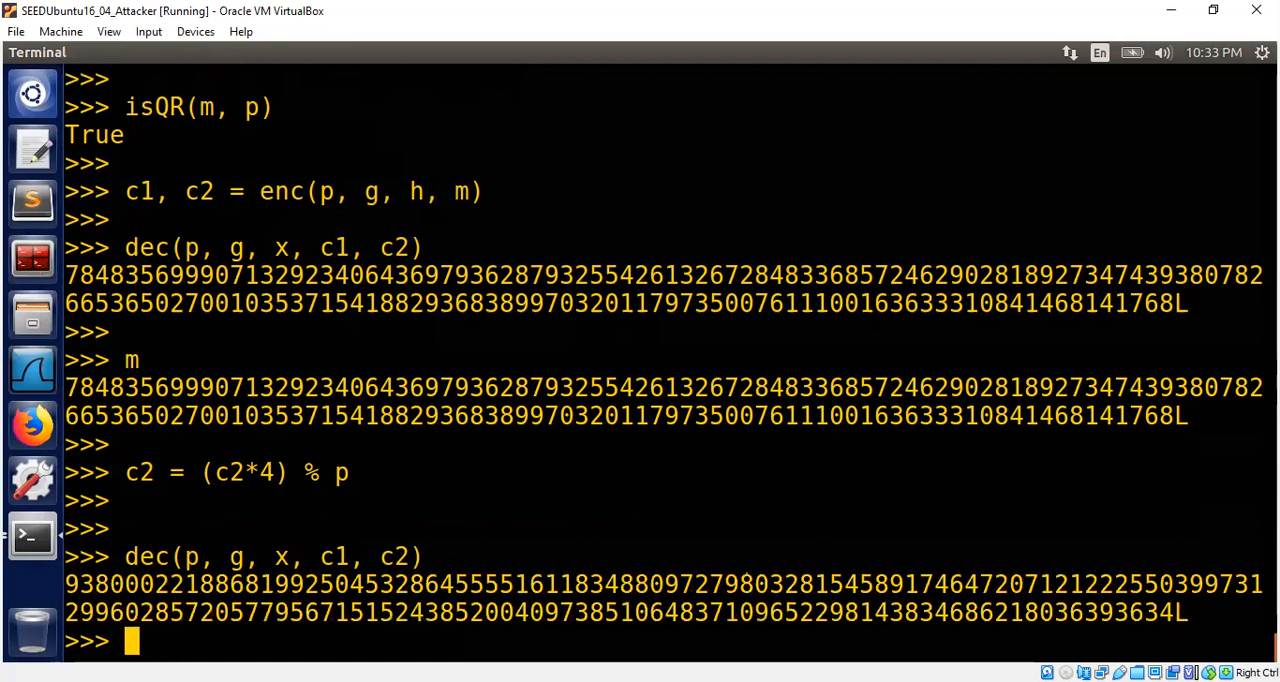
pyautogui.write('print 4')
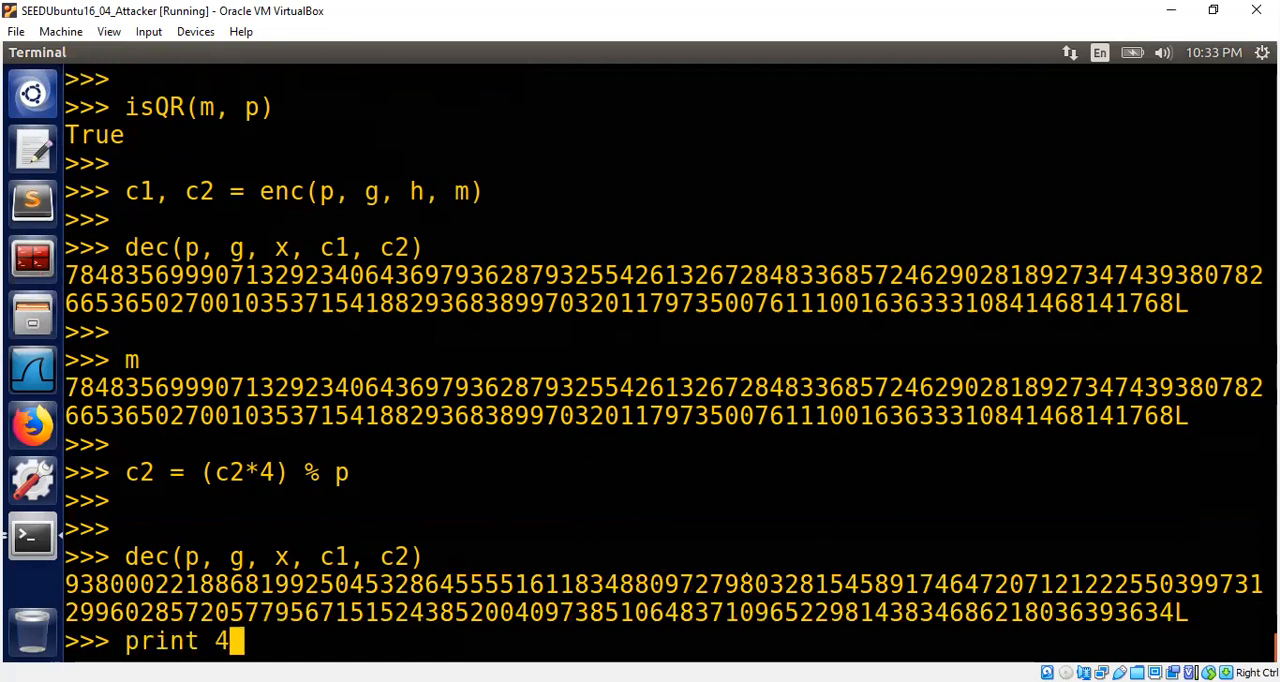